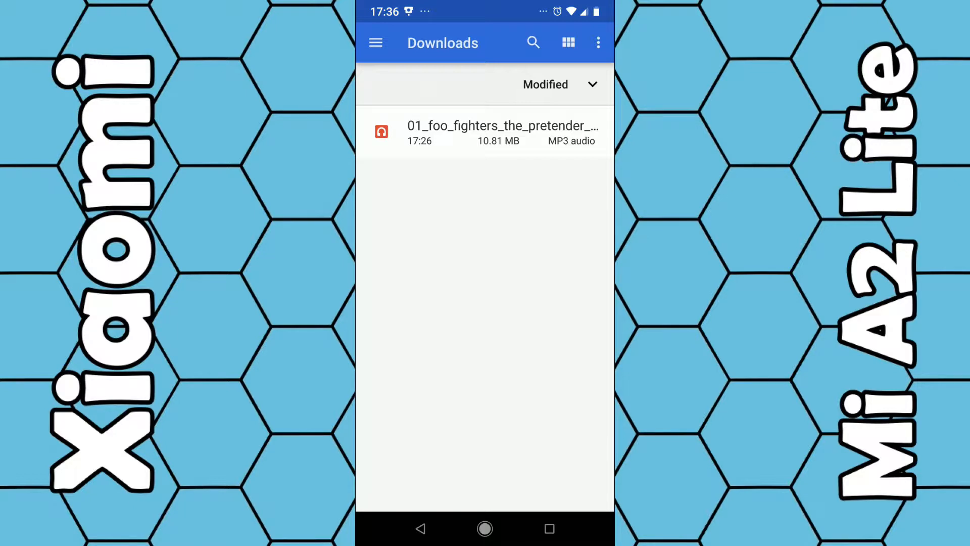
Select the Foo Fighters MP3 as the single chosen item in Downloads.
click(598, 42)
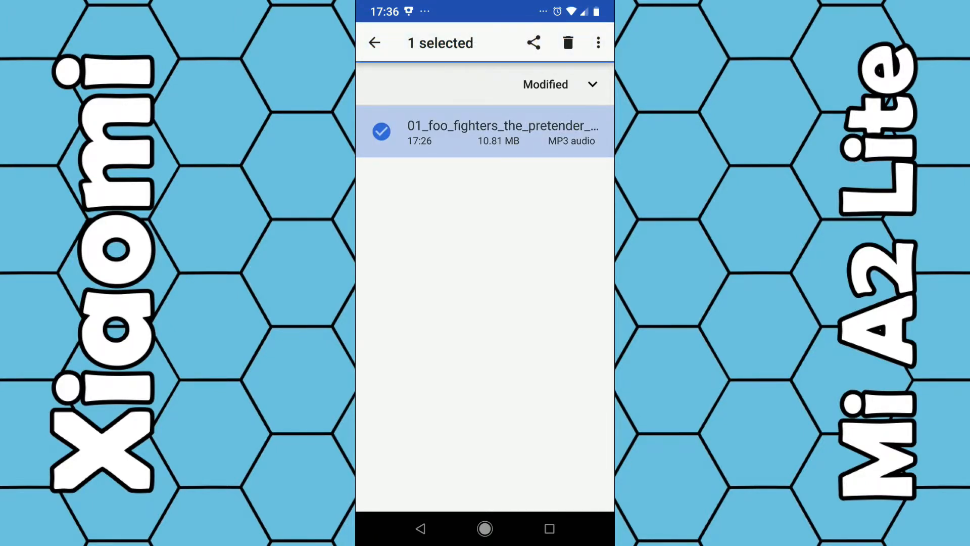
Start a Move to… action for the selected MP3 from the overflow menu.
click(597, 42)
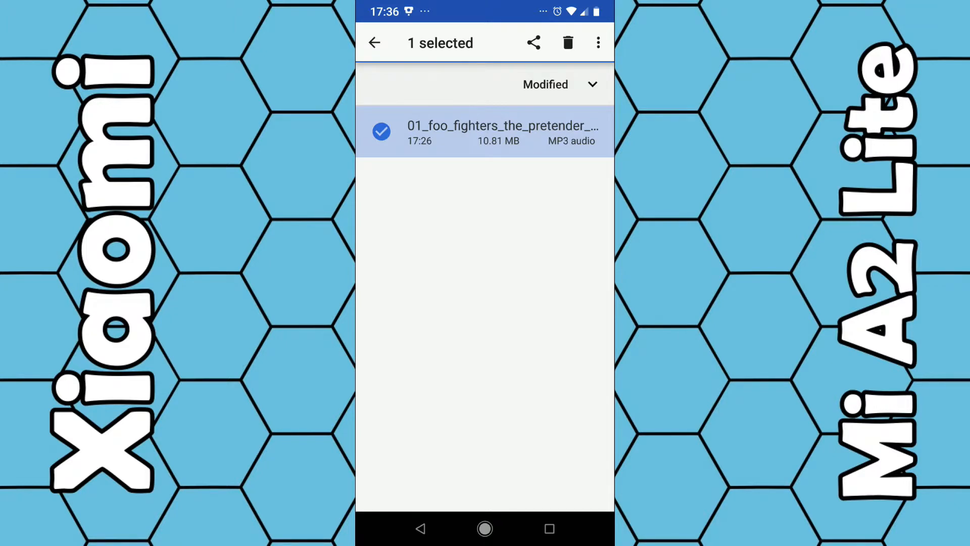
click(598, 42)
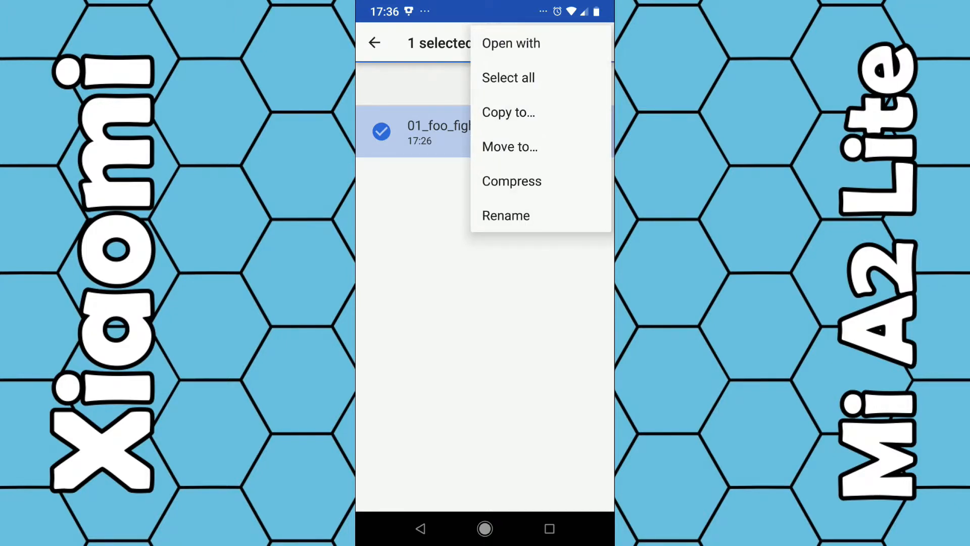
click(510, 146)
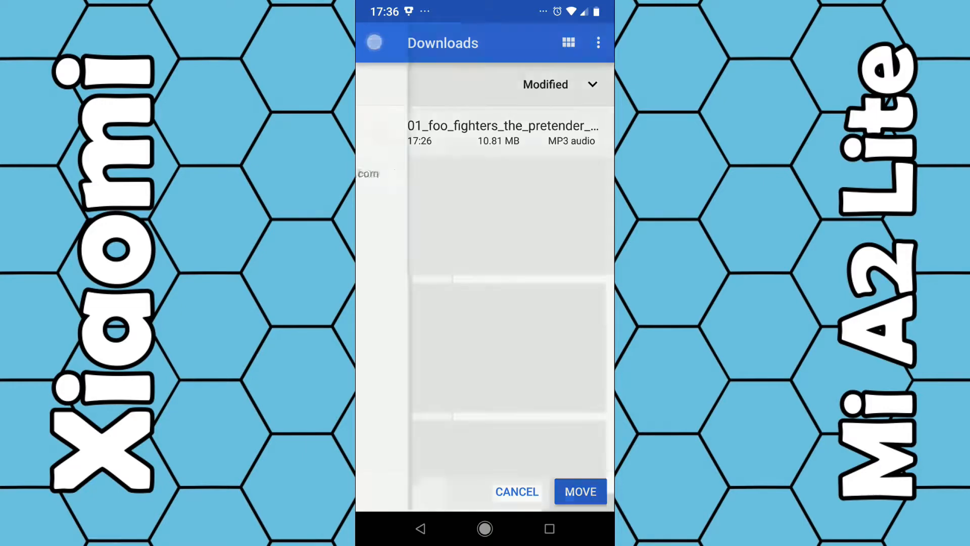
Browse to the Mi A2 Lite internal storage in the move destination picker.
click(378, 42)
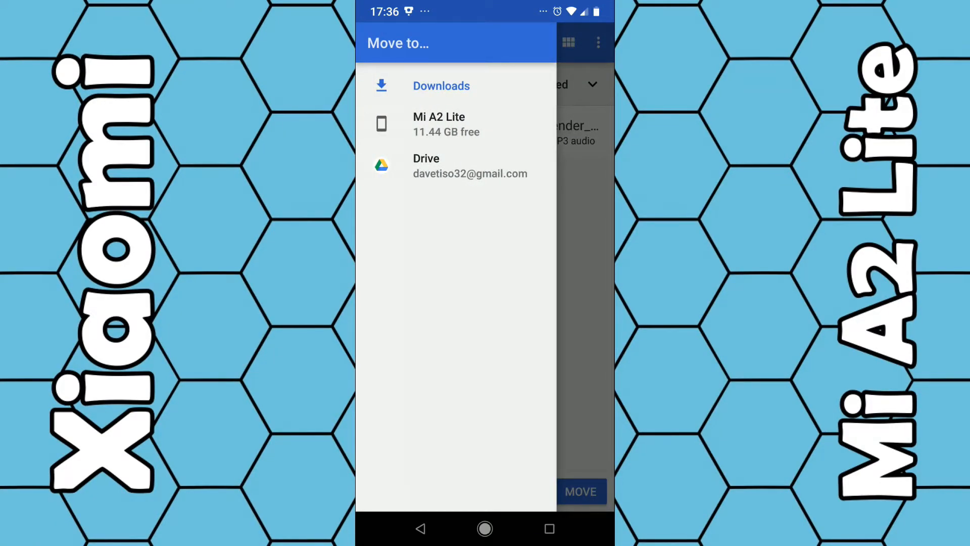
click(439, 123)
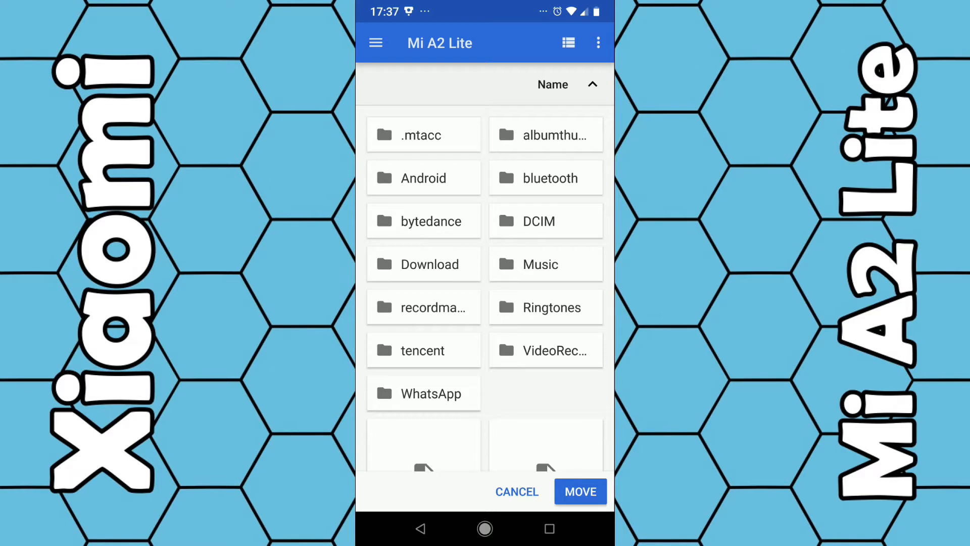
Move the MP3 into the Music folder, leaving Downloads empty.
click(598, 42)
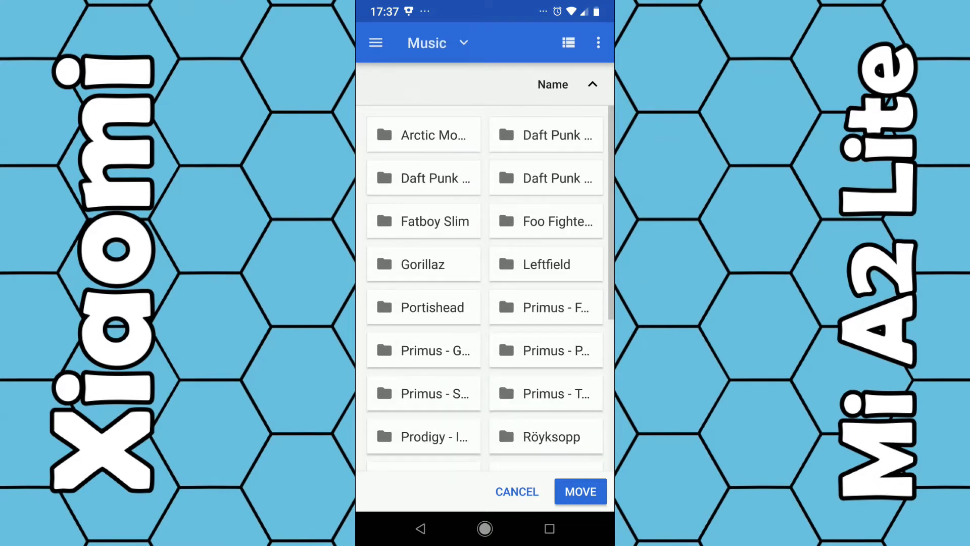
click(580, 492)
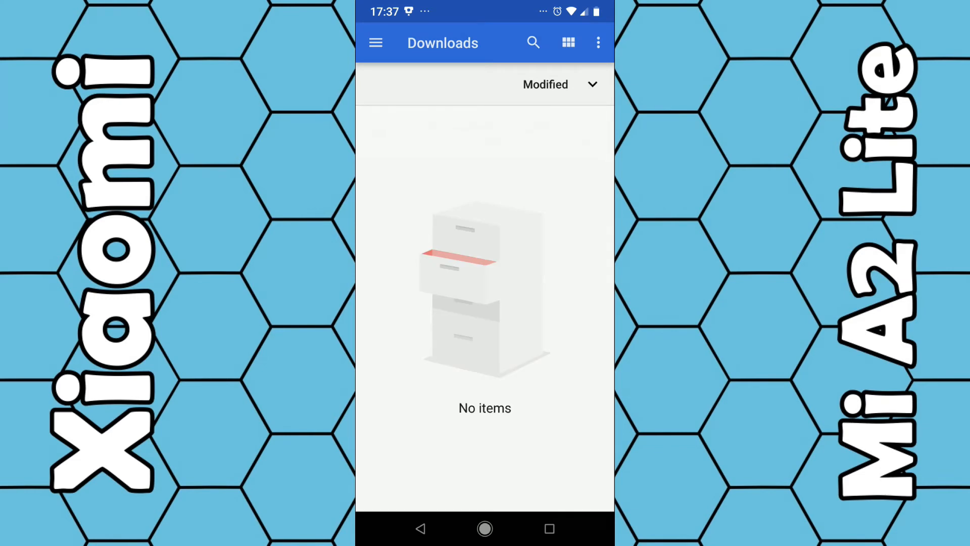
click(375, 43)
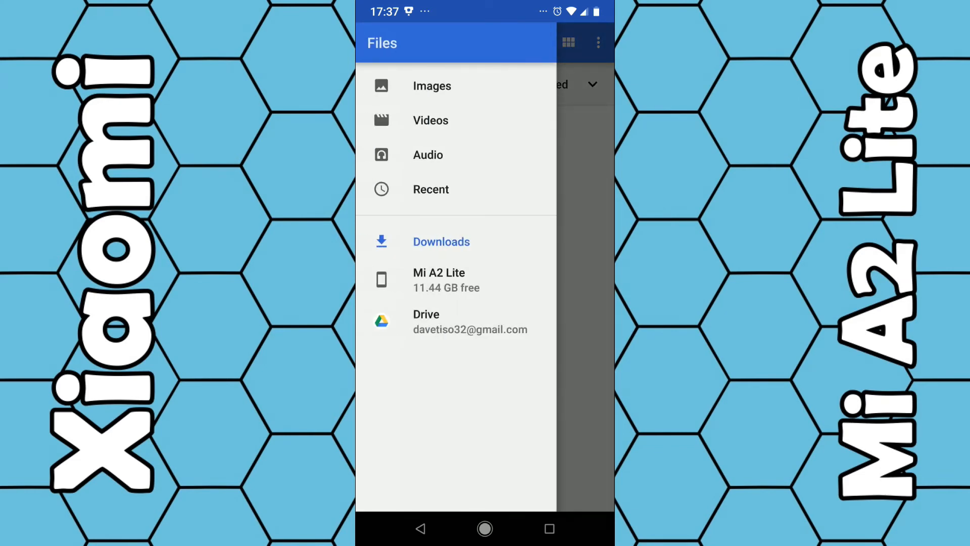